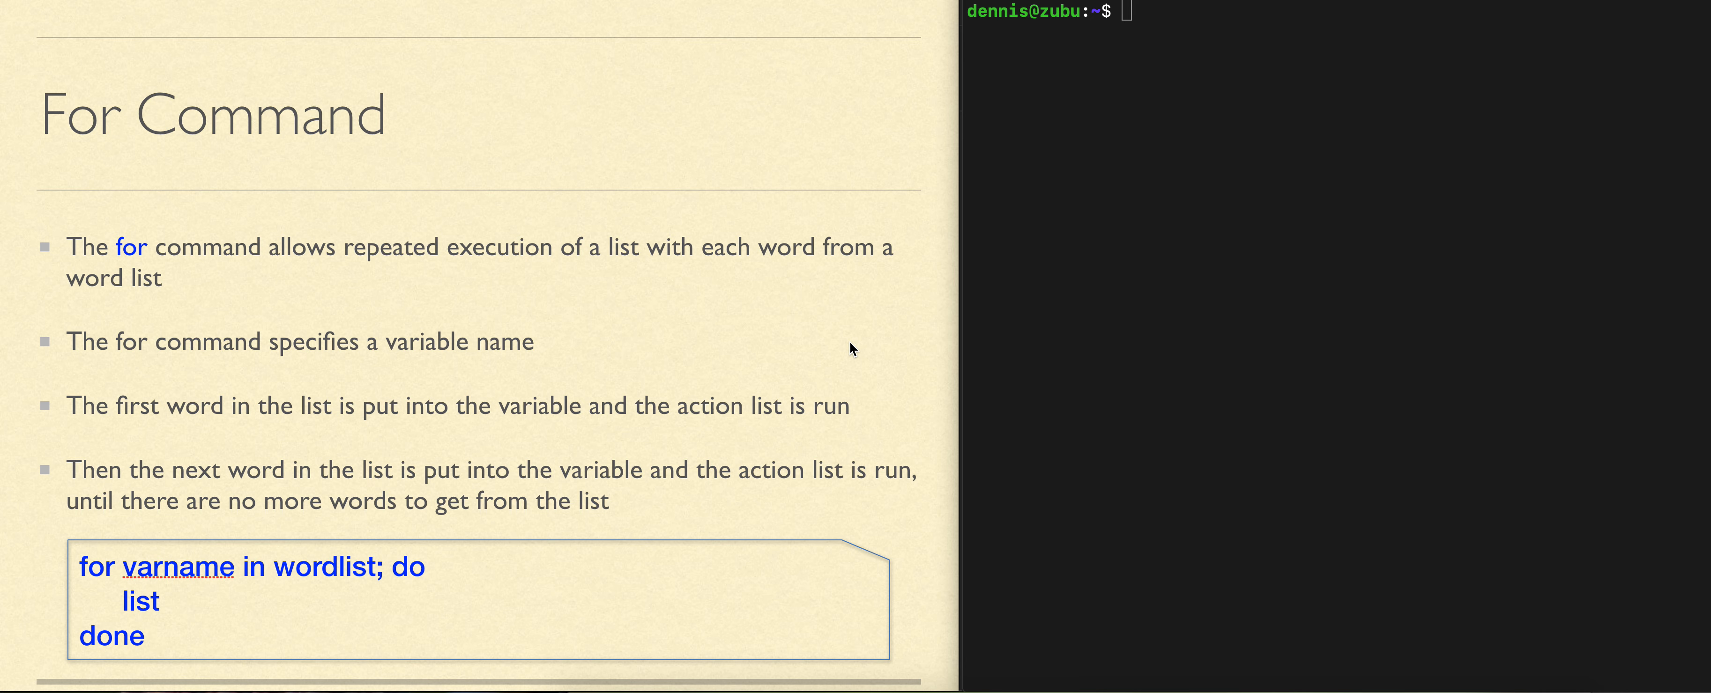
mouse_move(1313, 218)
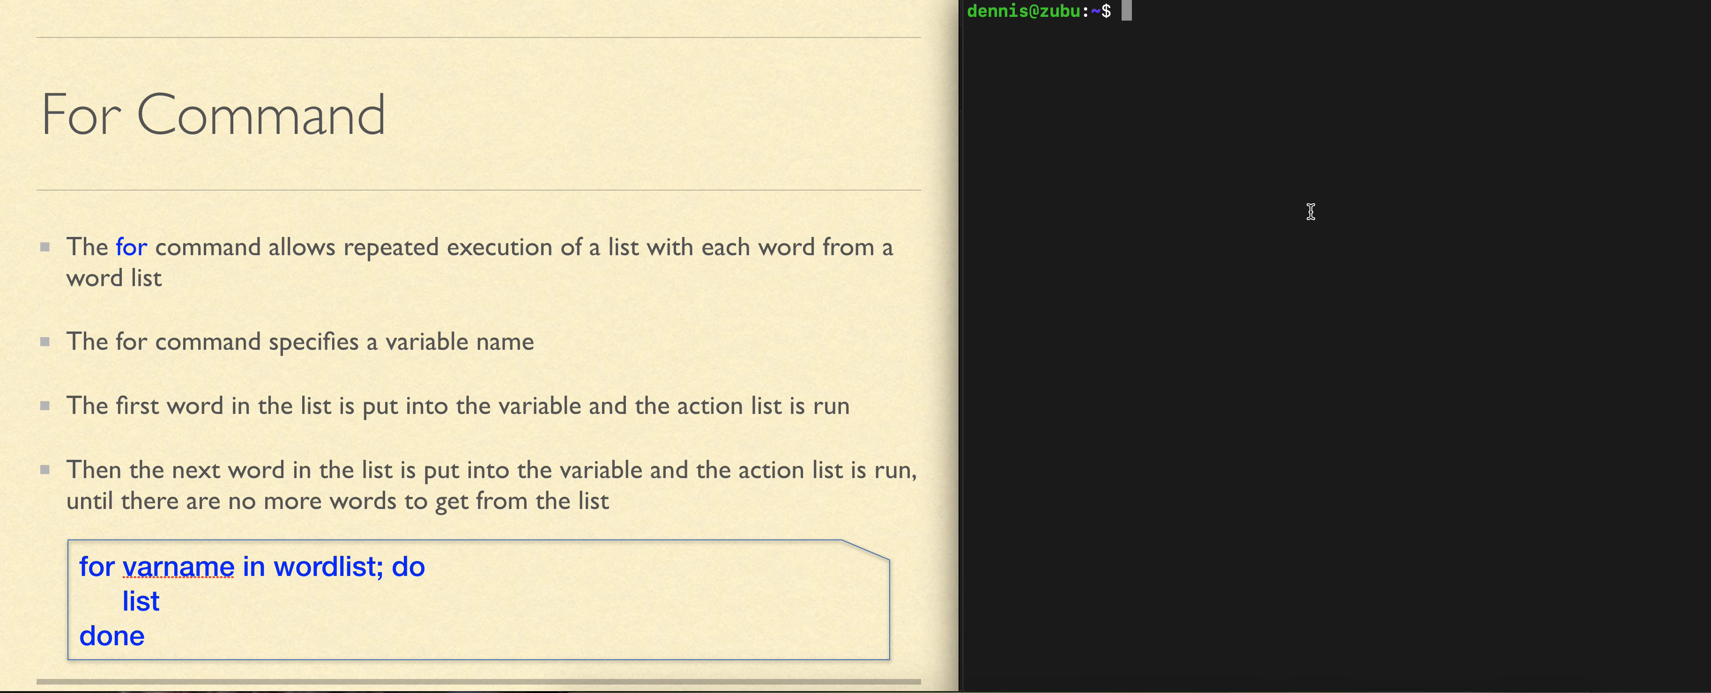
type("for")
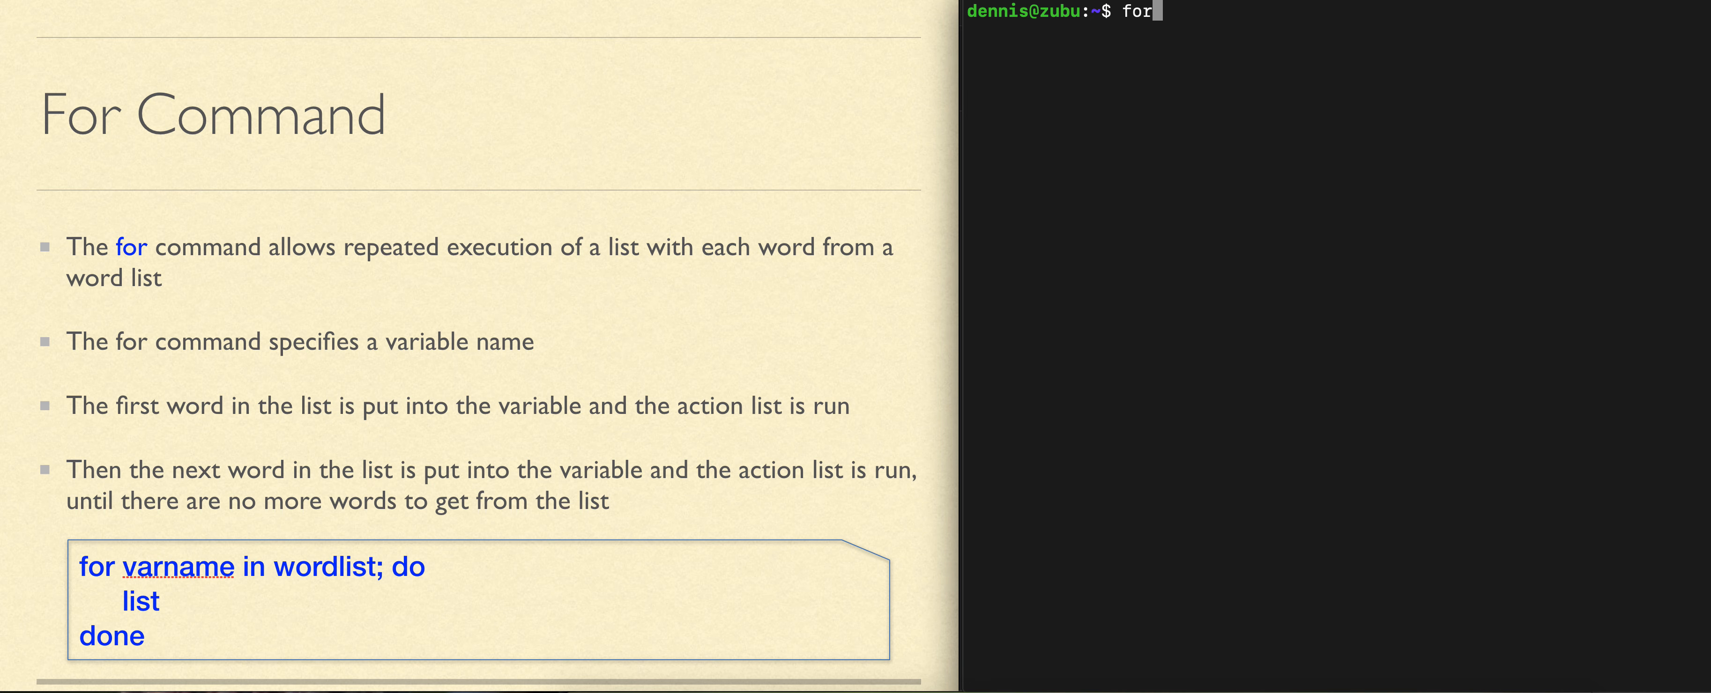
type("colo")
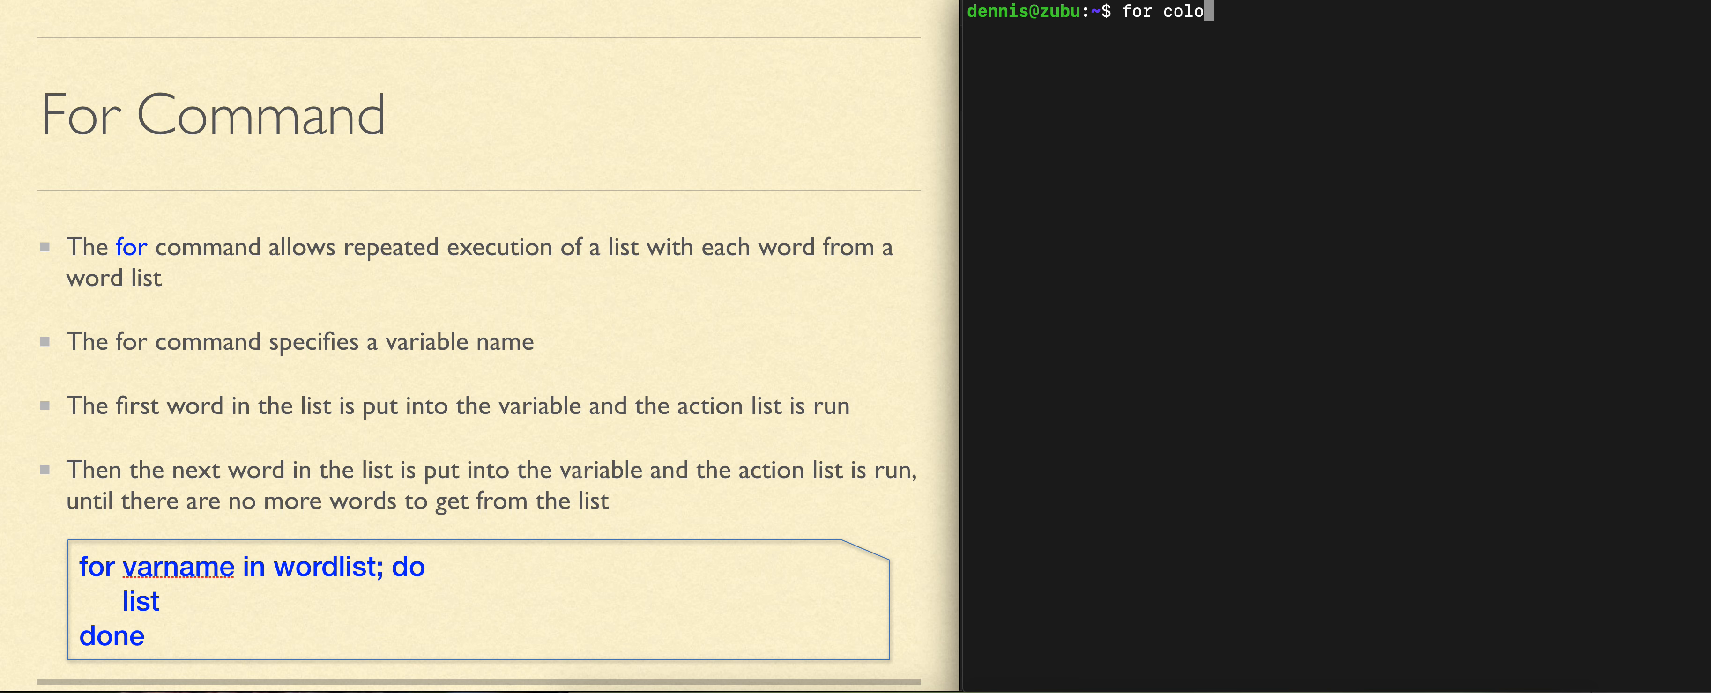
type("urs in")
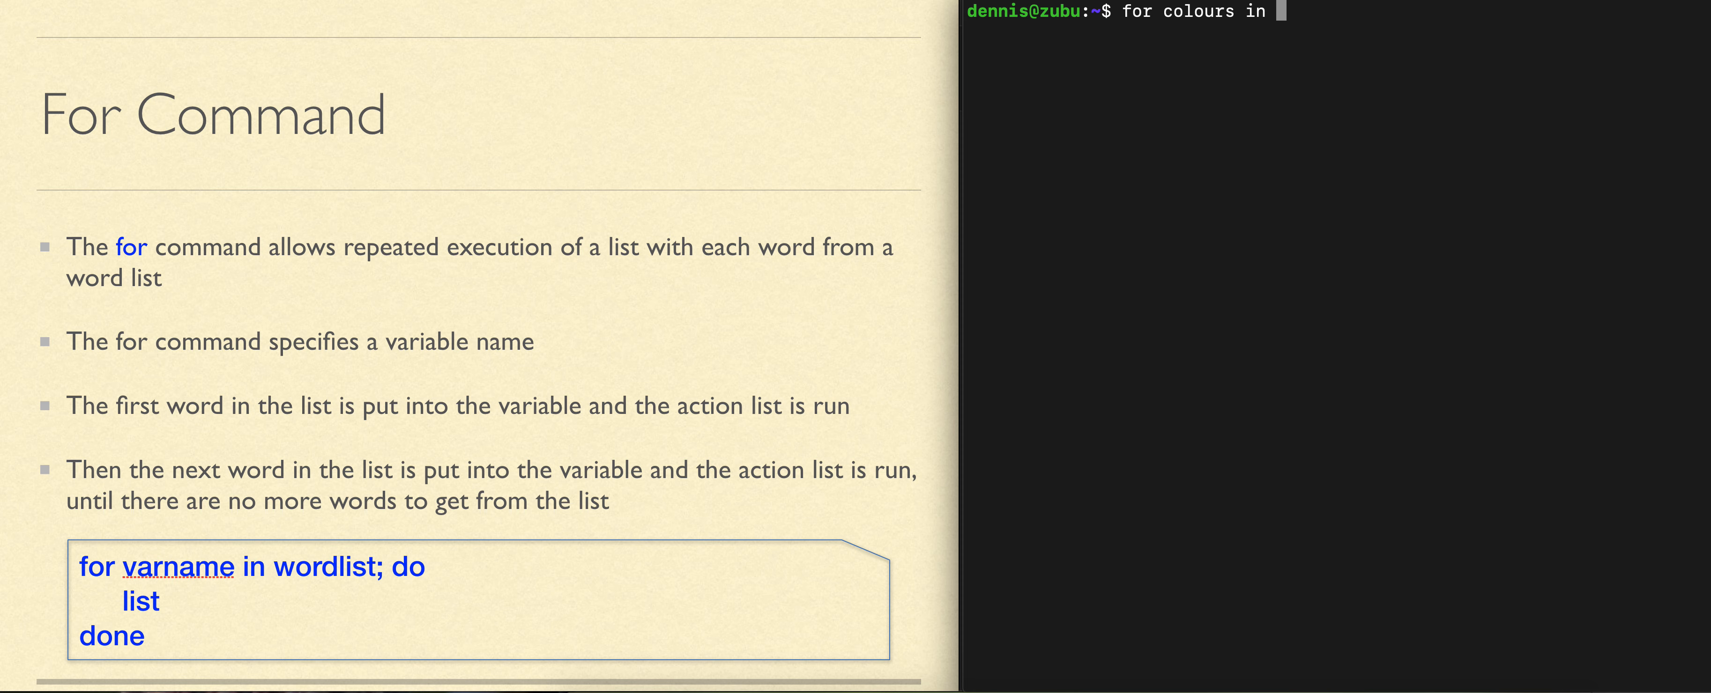
type("red")
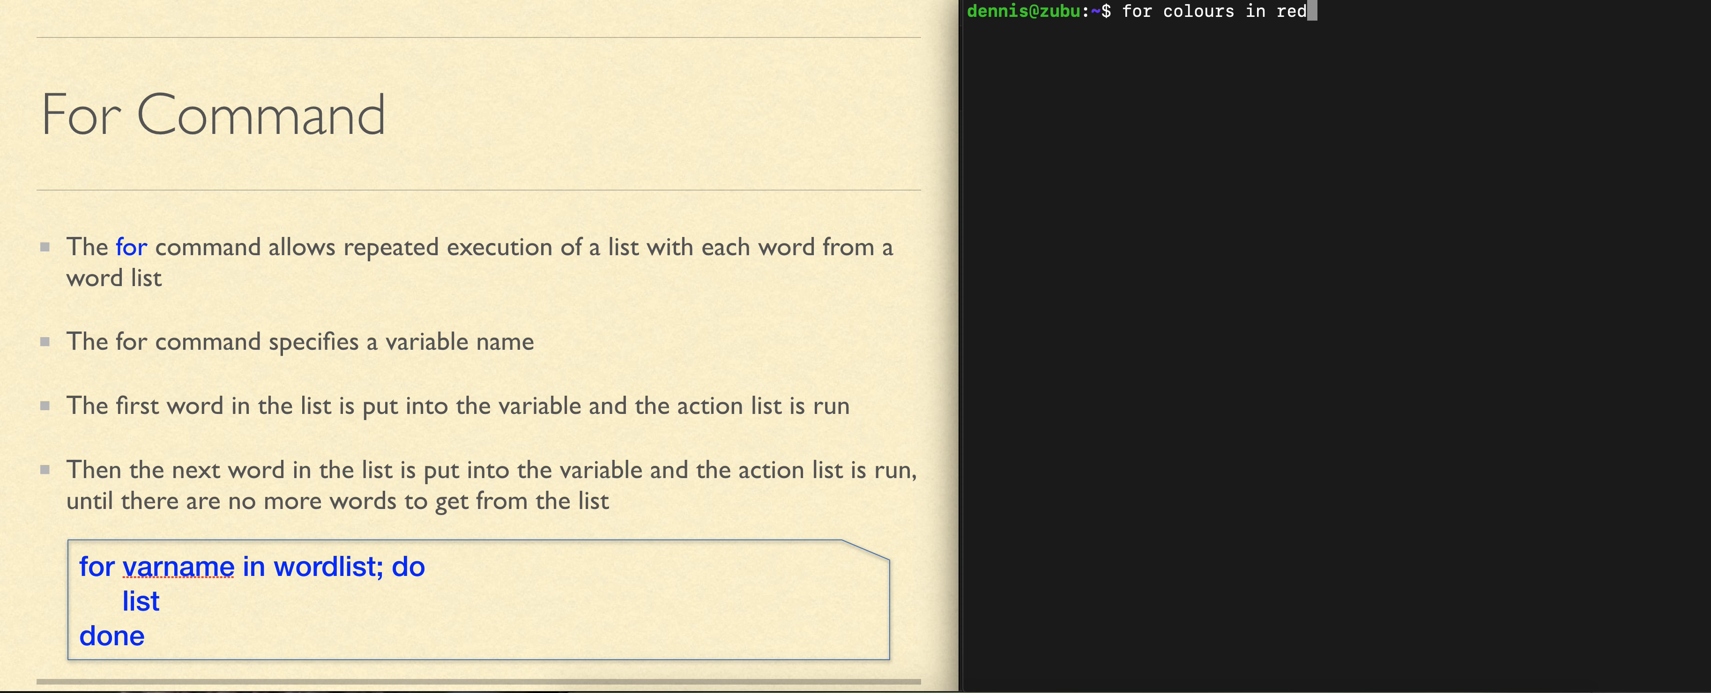
type("gree")
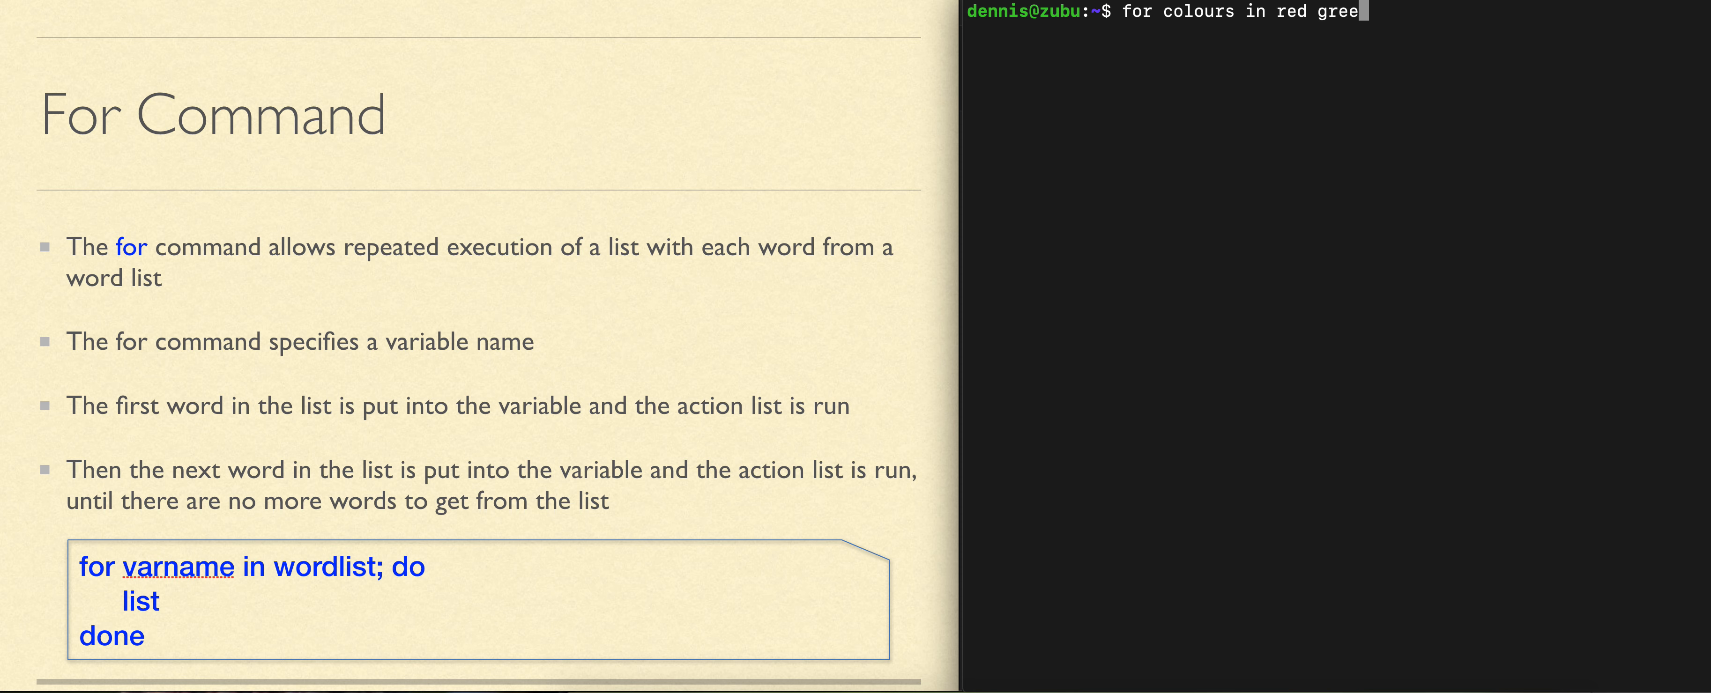
type("n blue")
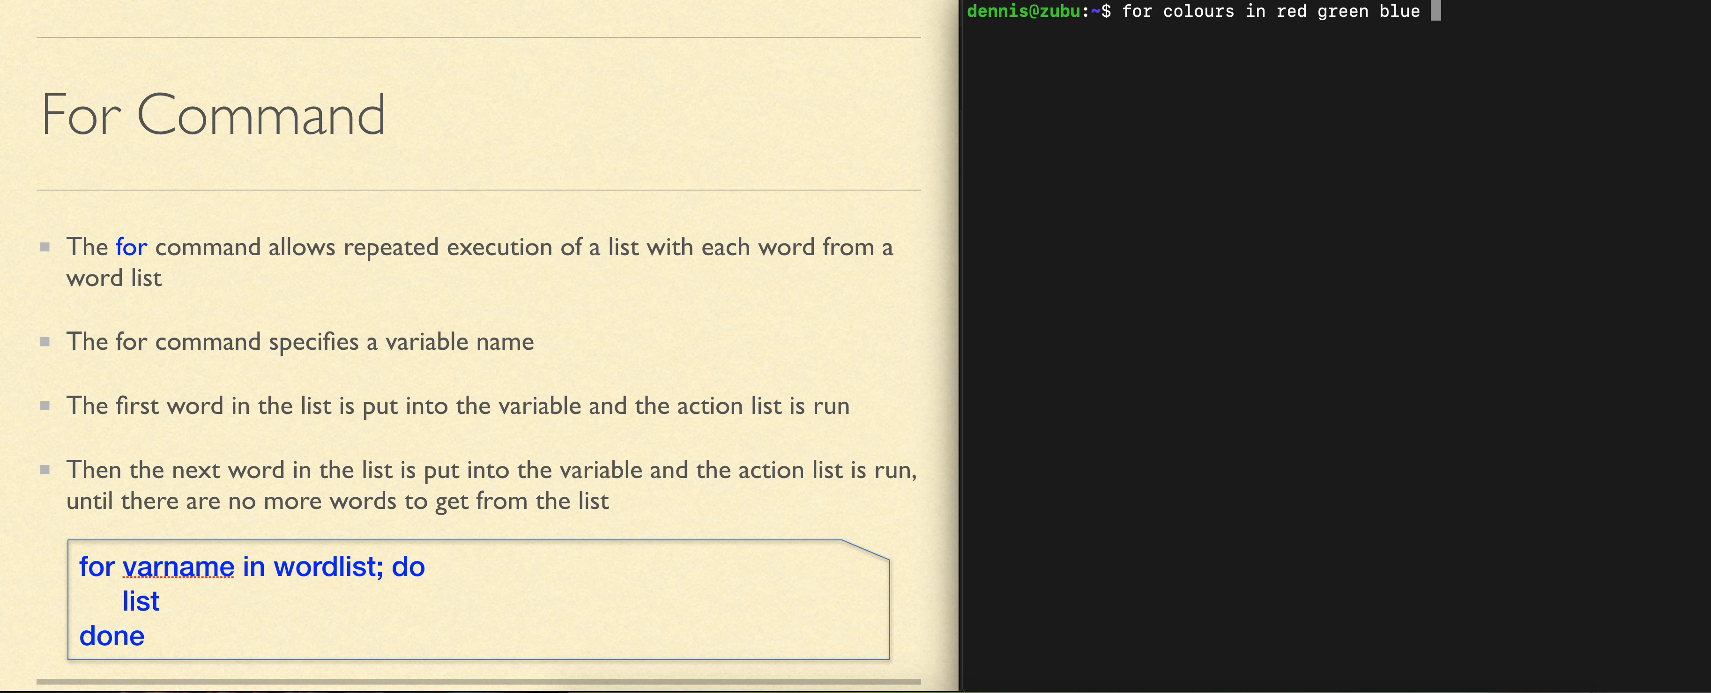
type("'")
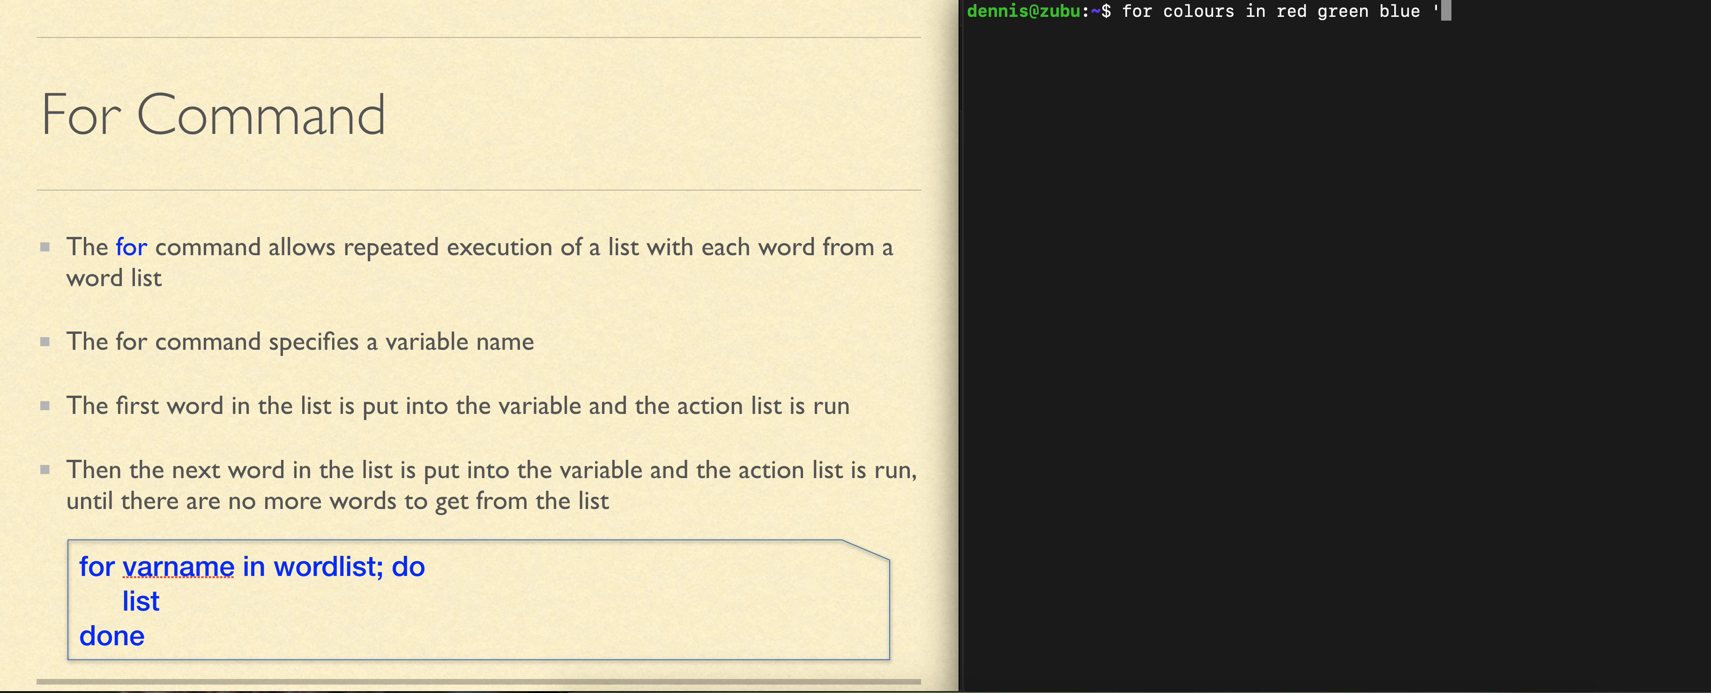
type("dark")
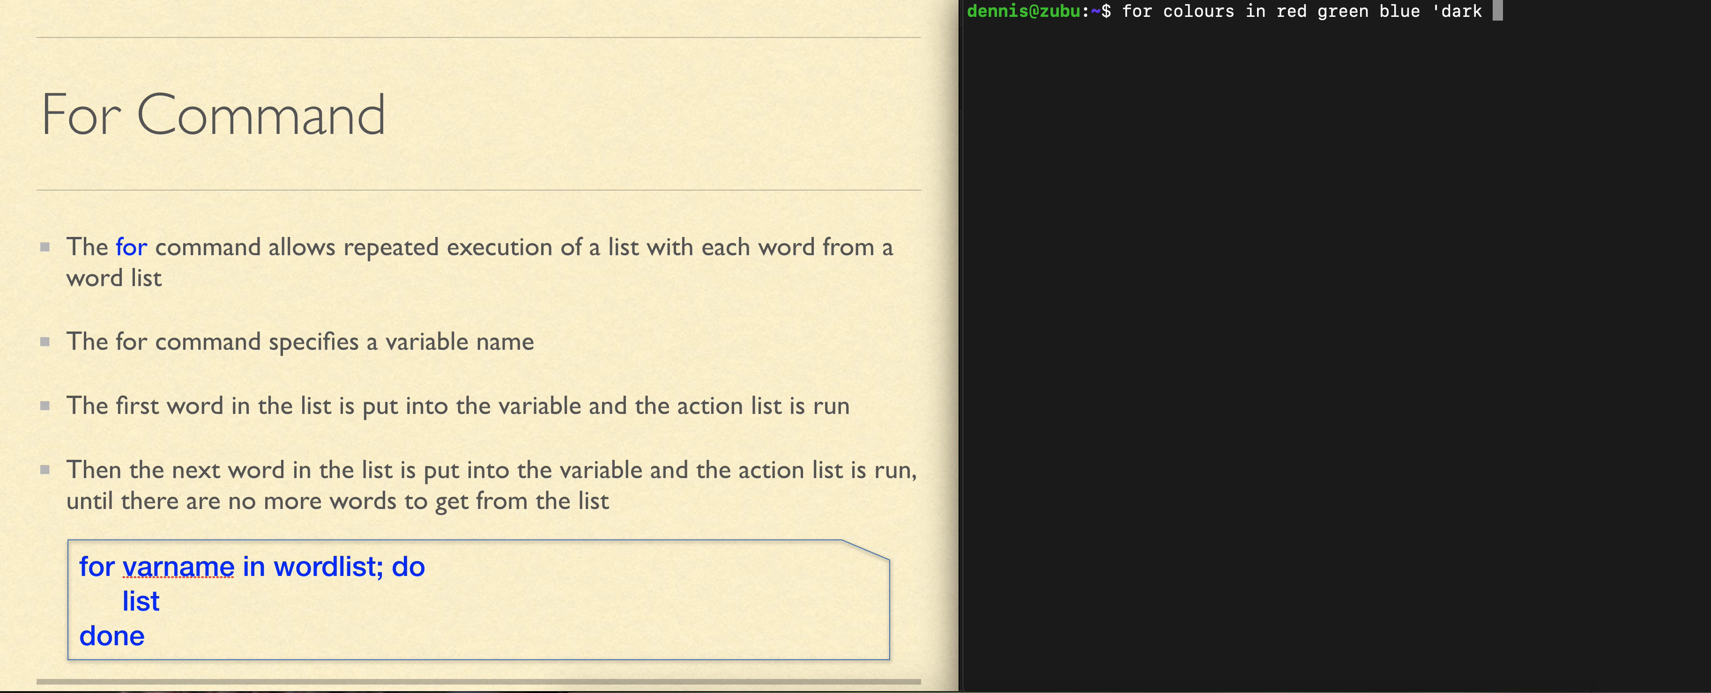
type("yell")
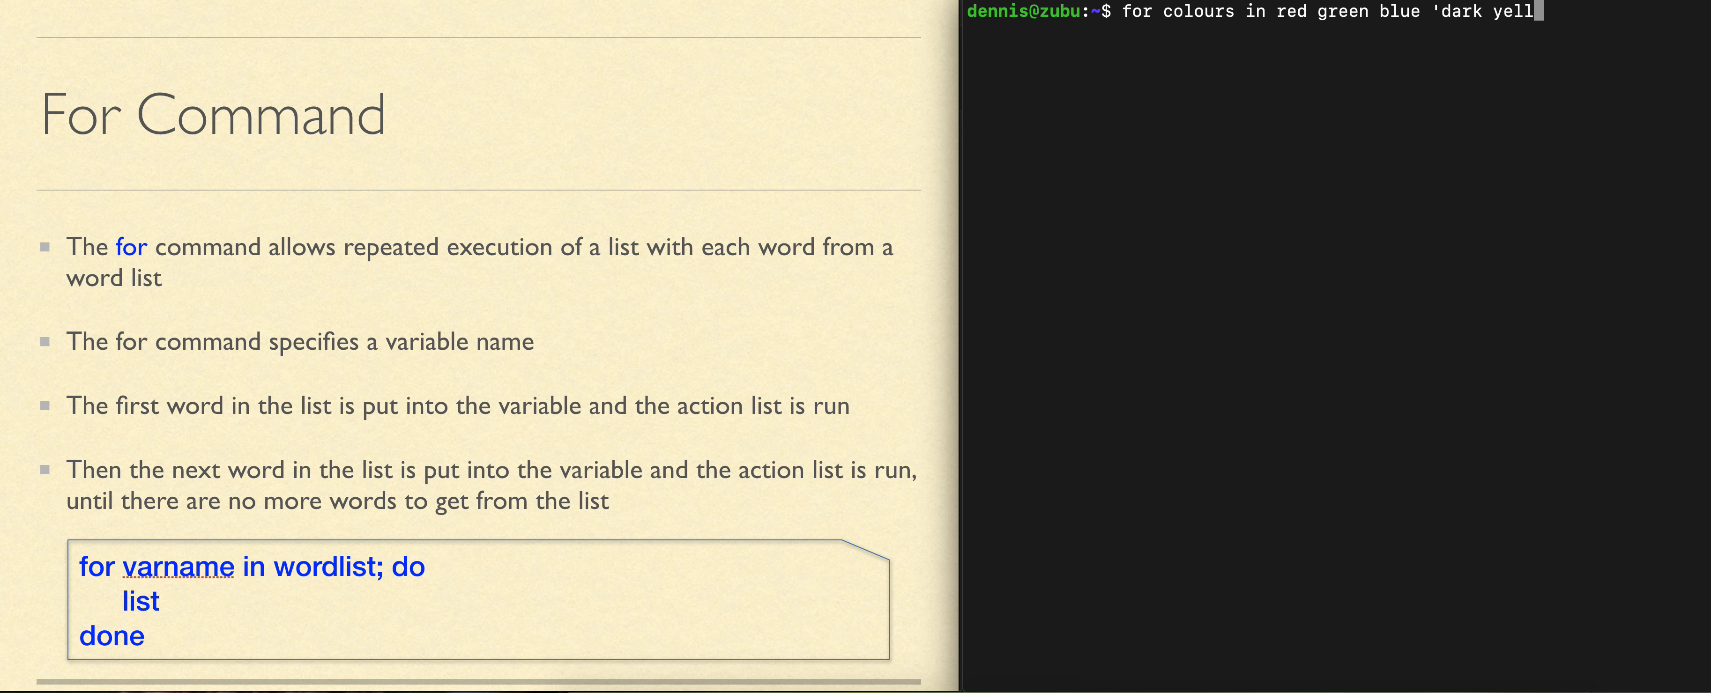
type("ow'")
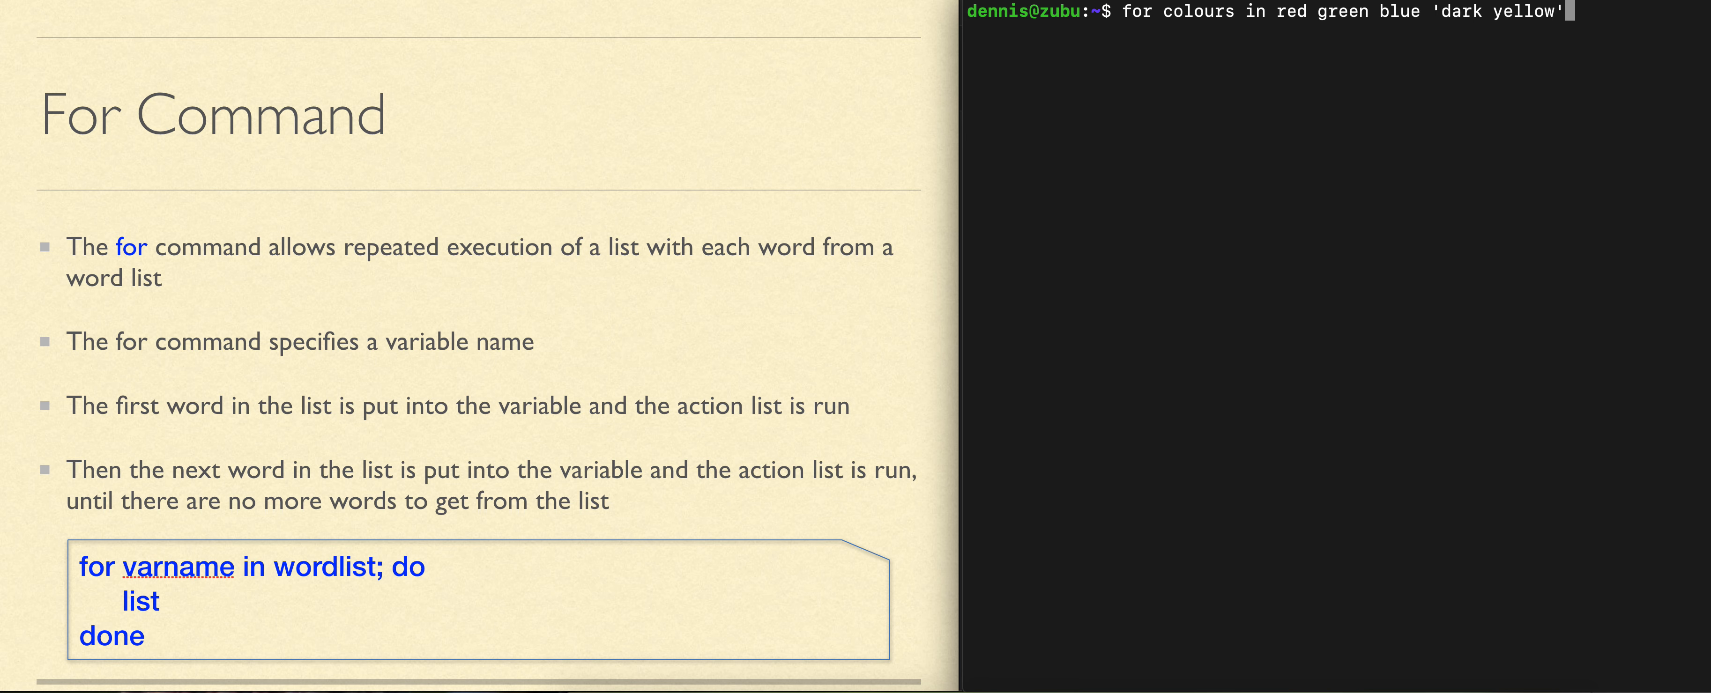
type(";")
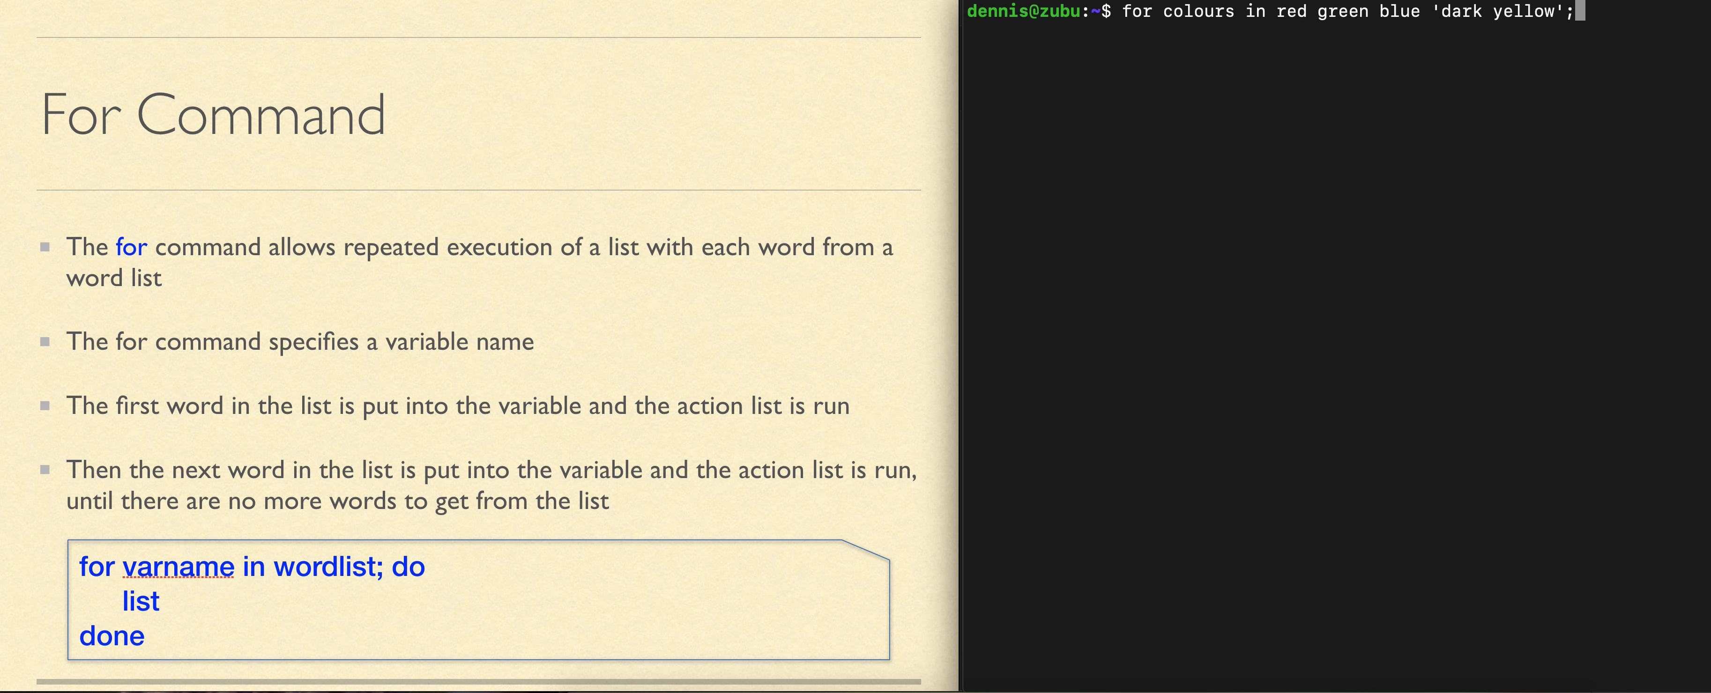
type("do")
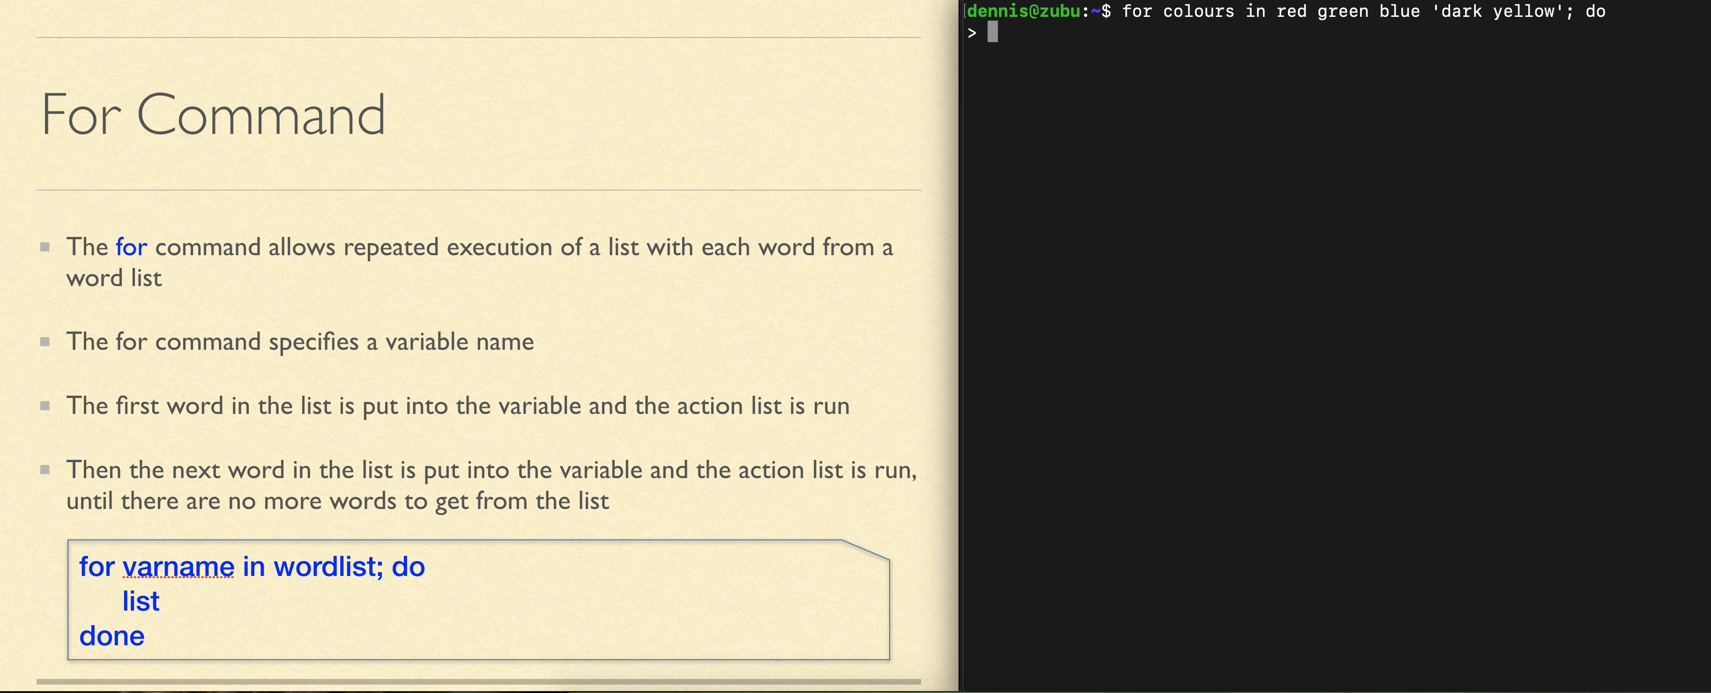
type("echo")
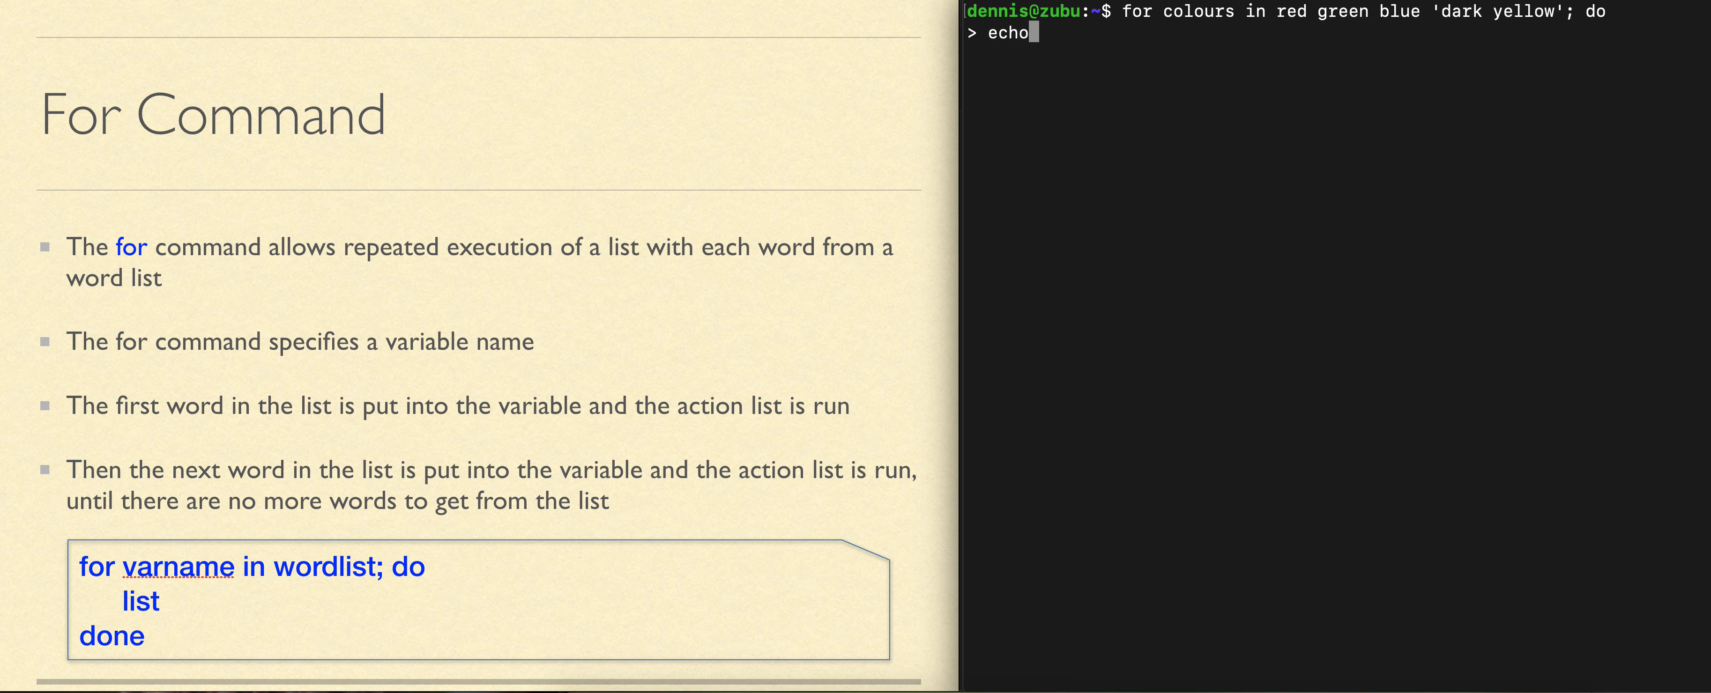
type("$")
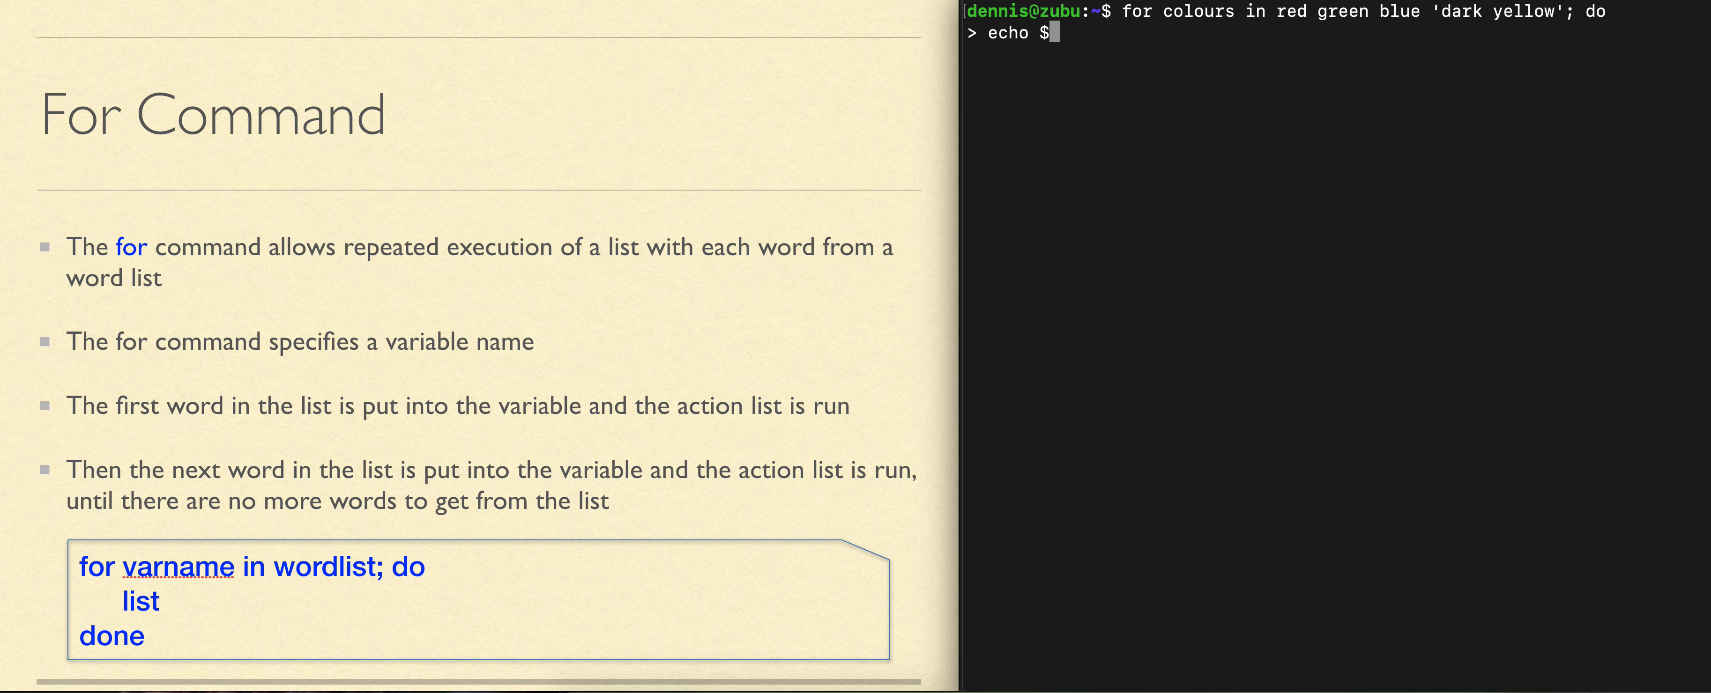
type("colours")
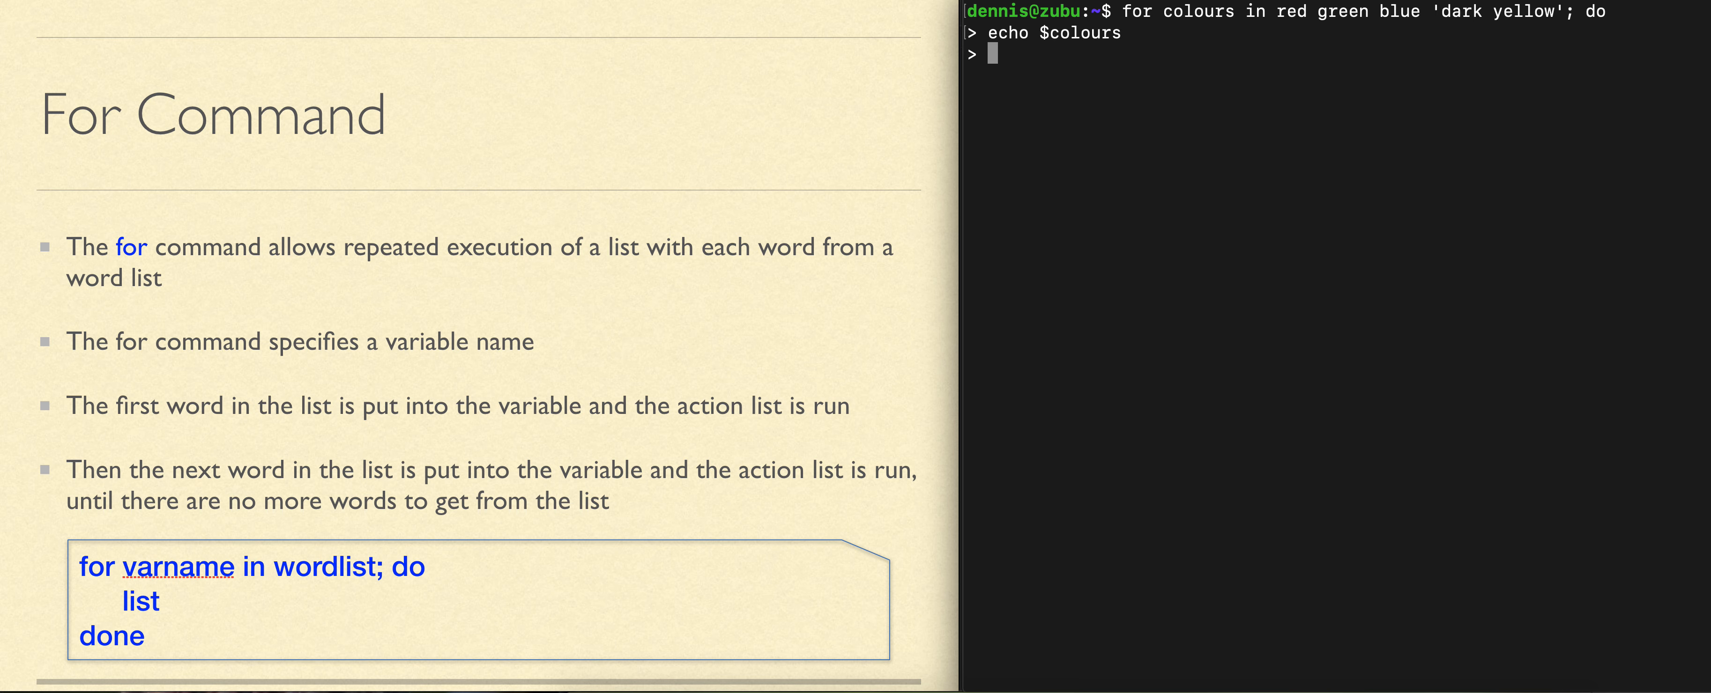
type("done")
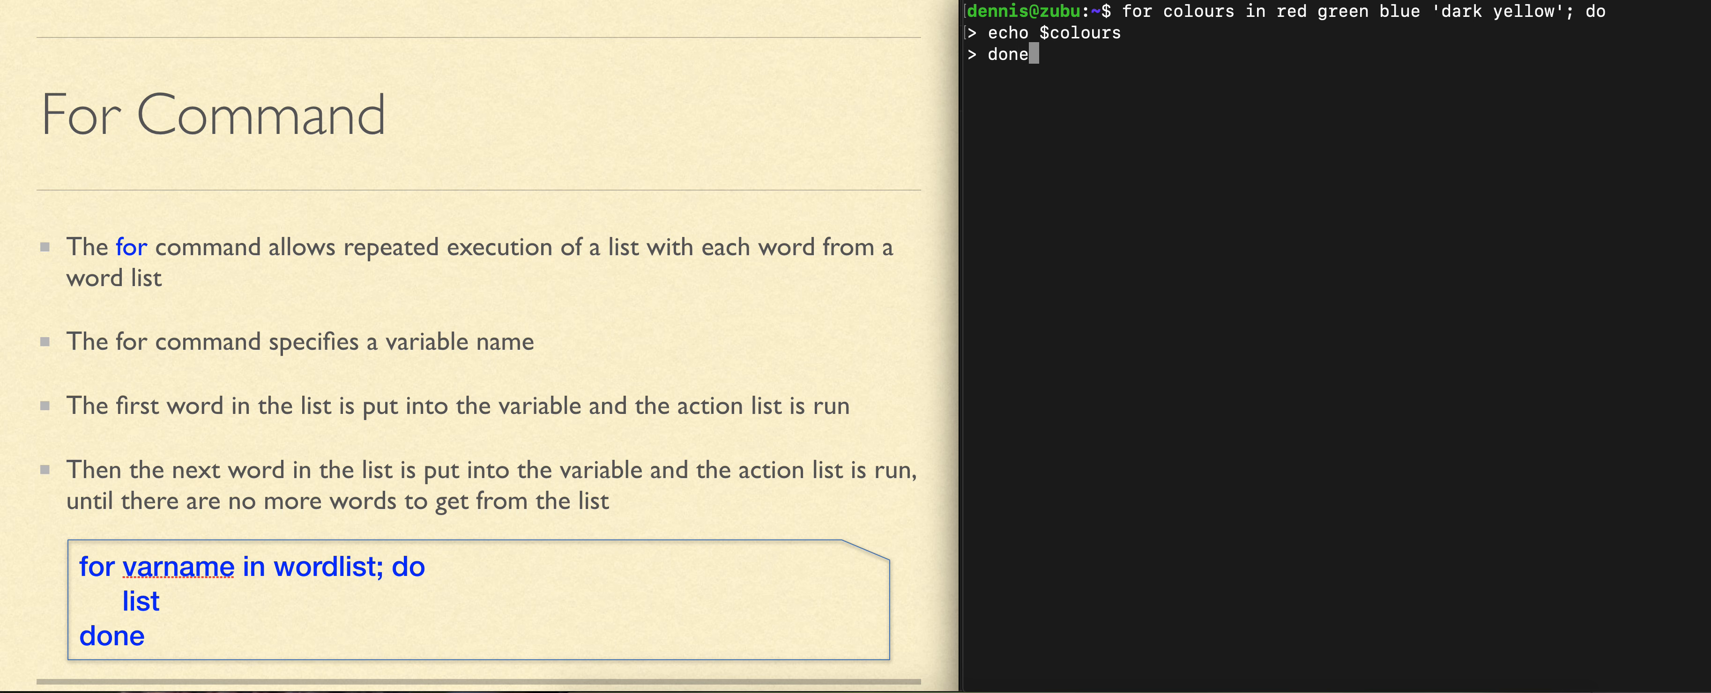